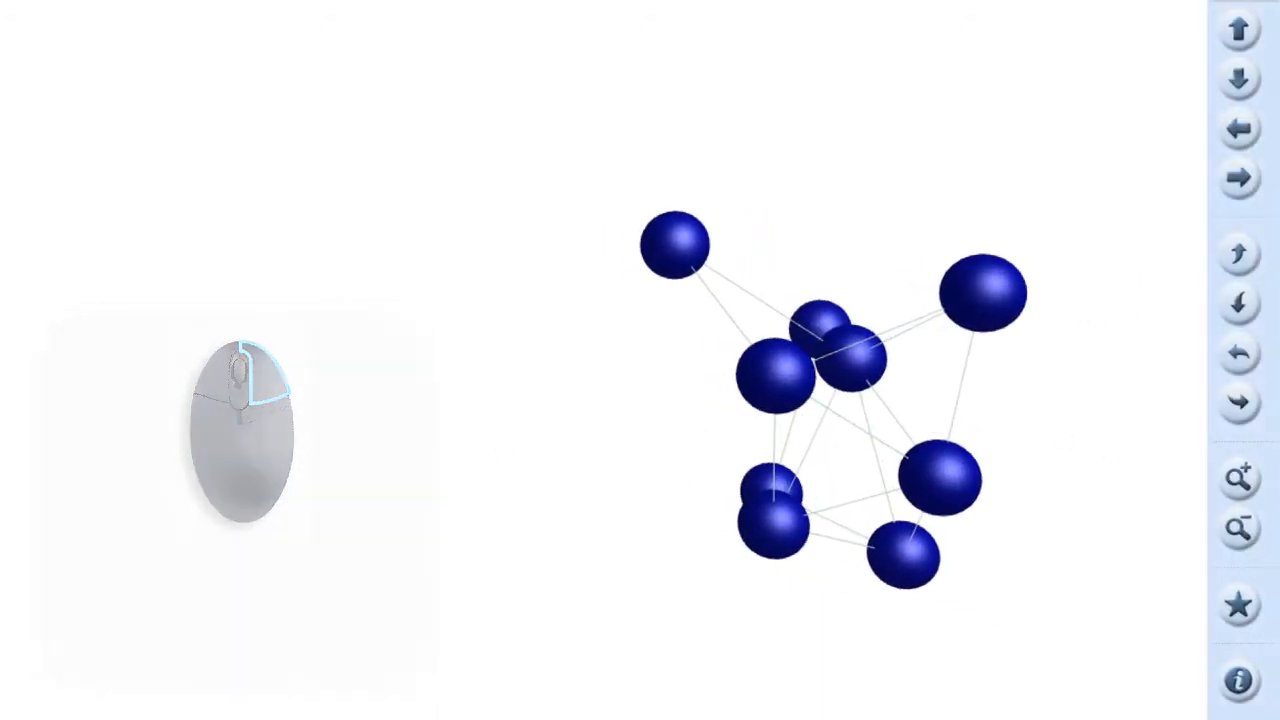
# Rotate the blue node network to the right and zoom out to fit it in view
pyautogui.click(1236, 404)
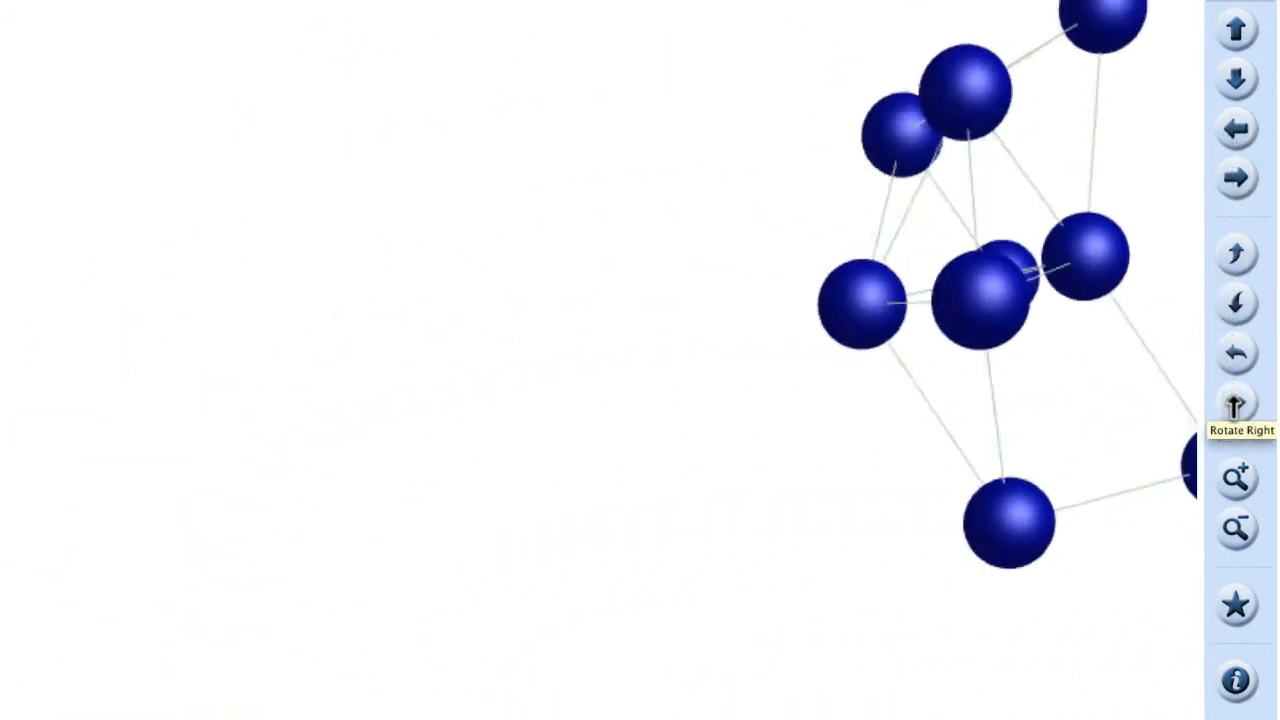
pyautogui.click(1236, 528)
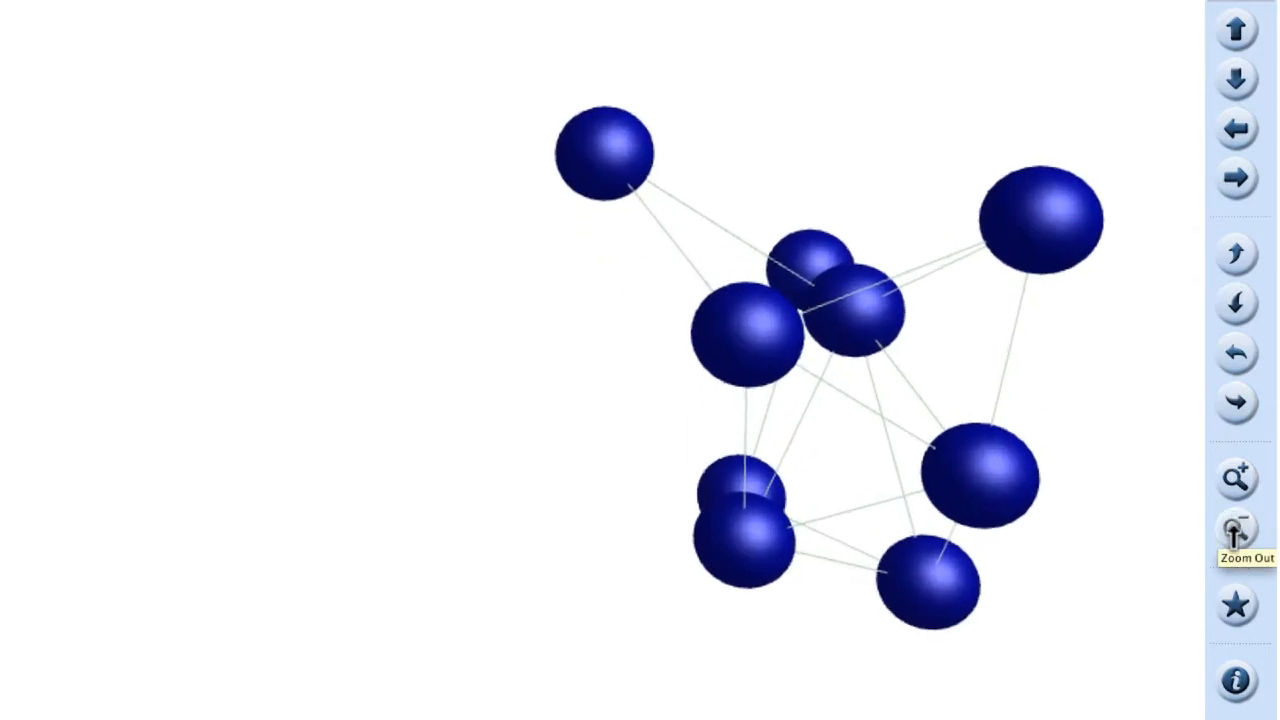
pyautogui.click(1236, 528)
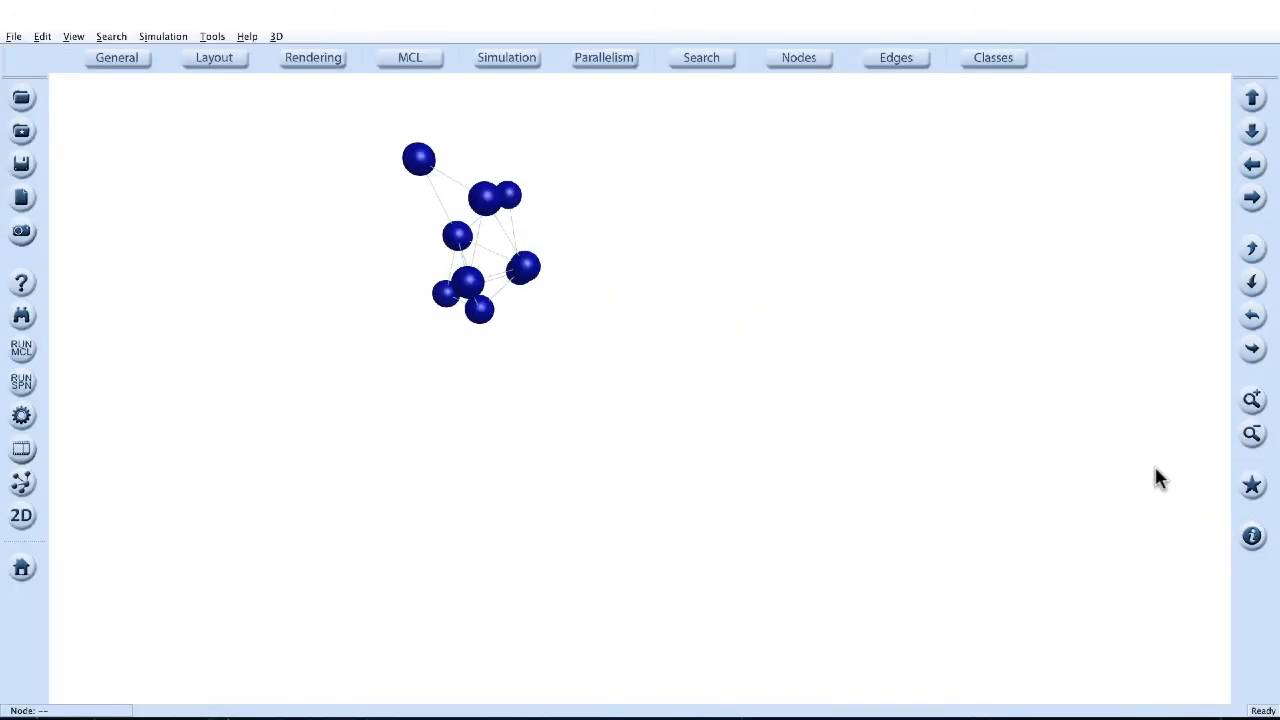
# Review the Navigation Wizard interaction guide and dismiss it
pyautogui.click(1252, 536)
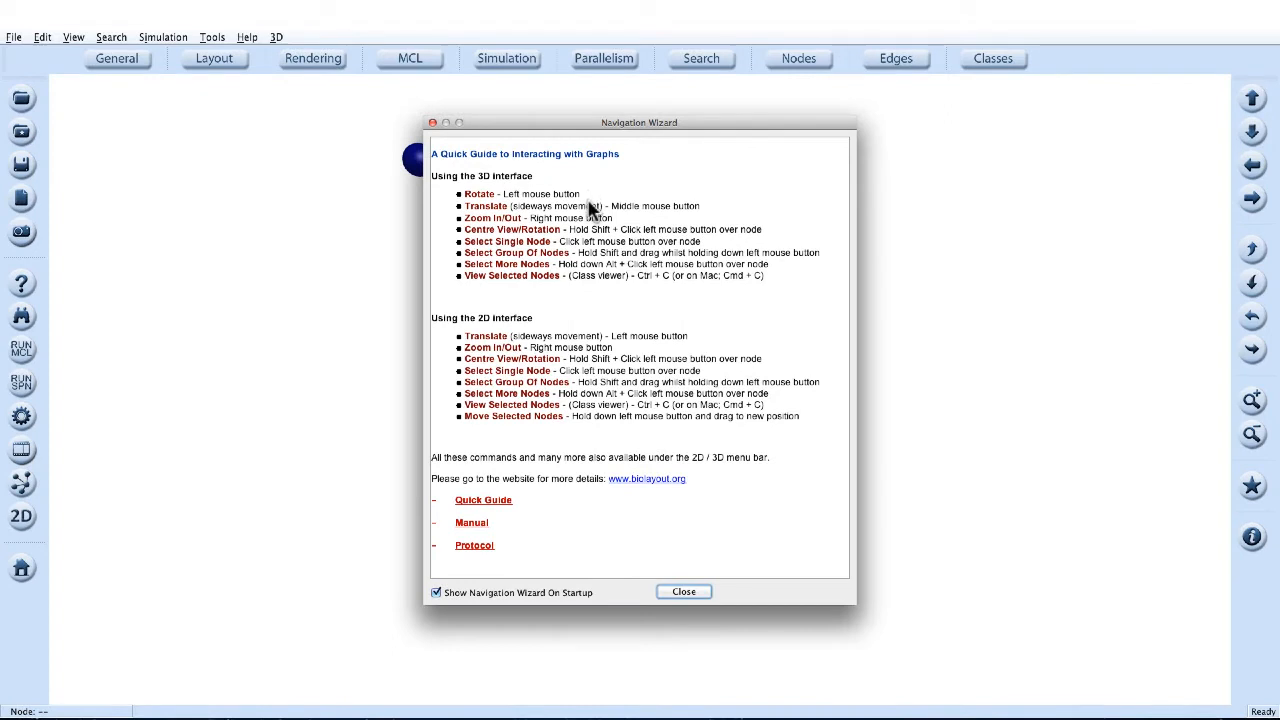
pyautogui.moveTo(588, 458)
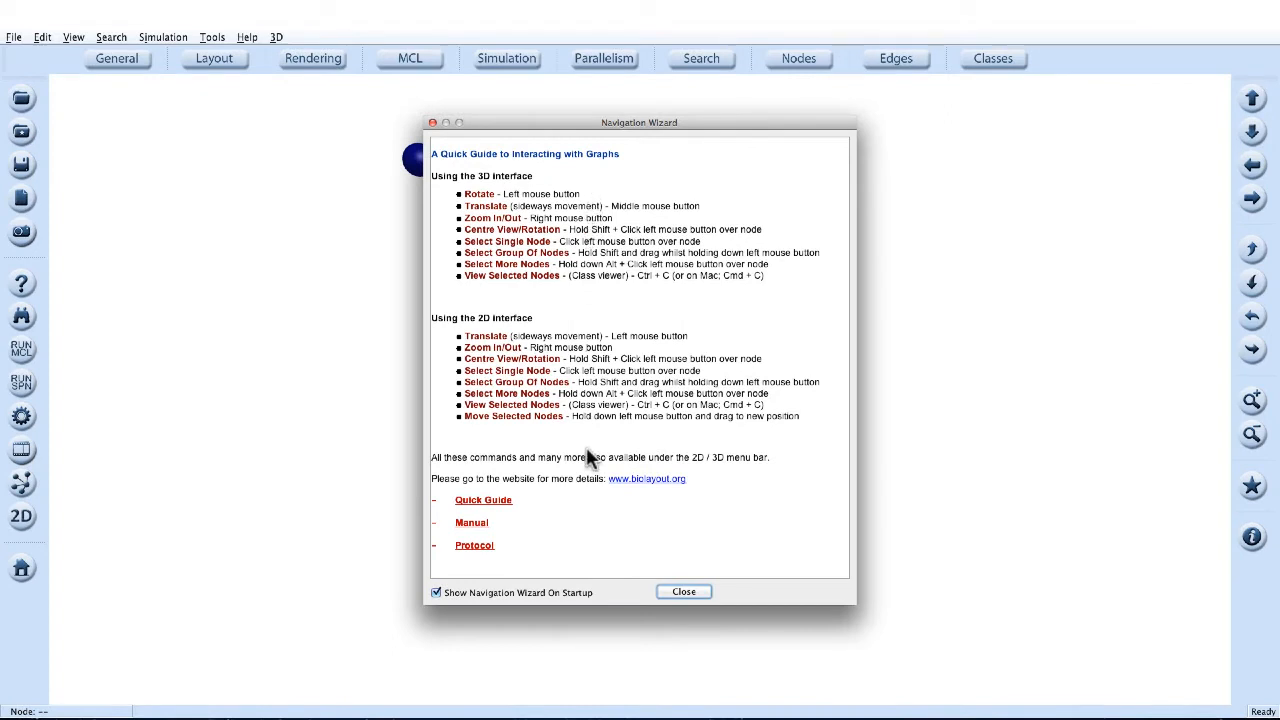
pyautogui.click(684, 592)
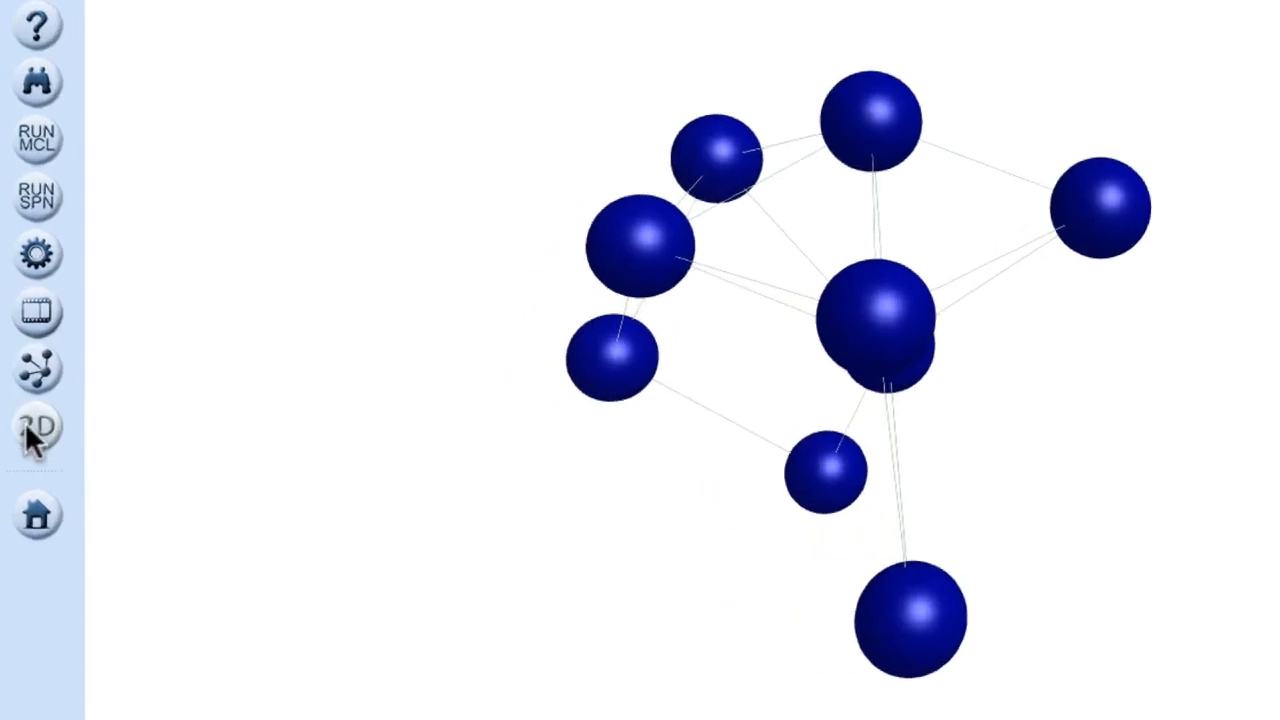
pyautogui.click(36, 428)
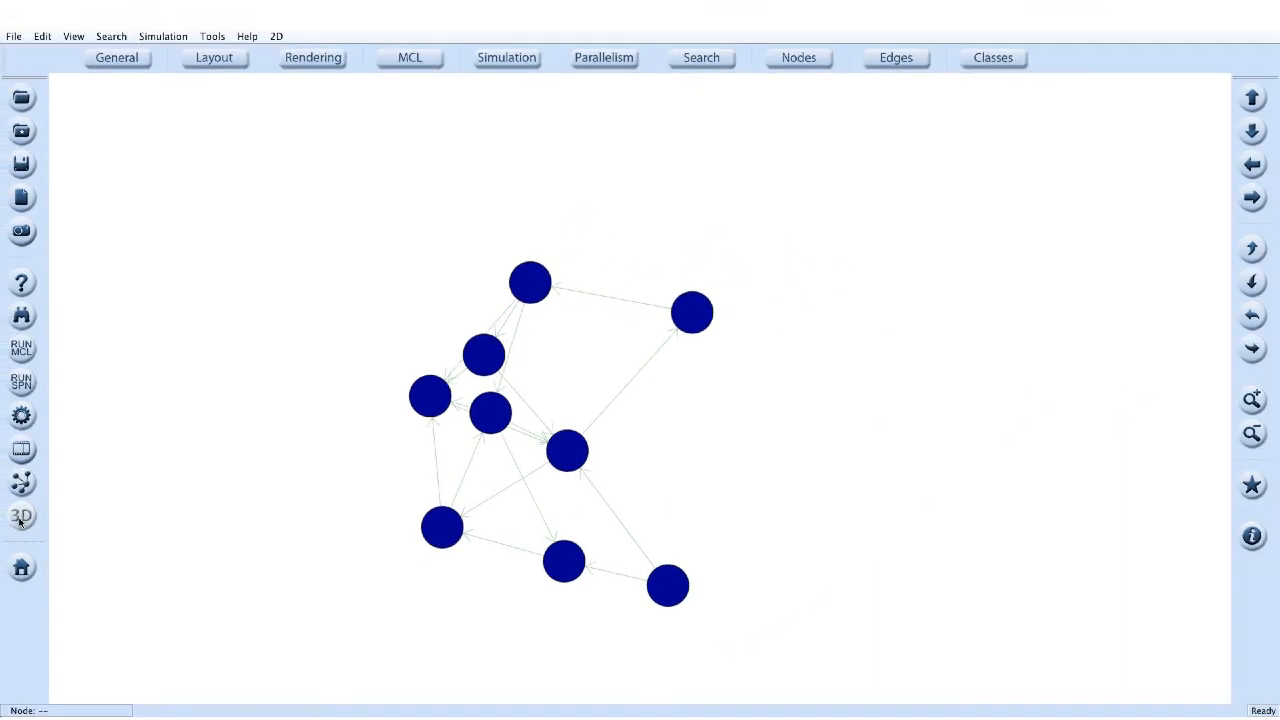
# Switch the network back to 3D sphere display and recenter it in the view
pyautogui.click(20, 516)
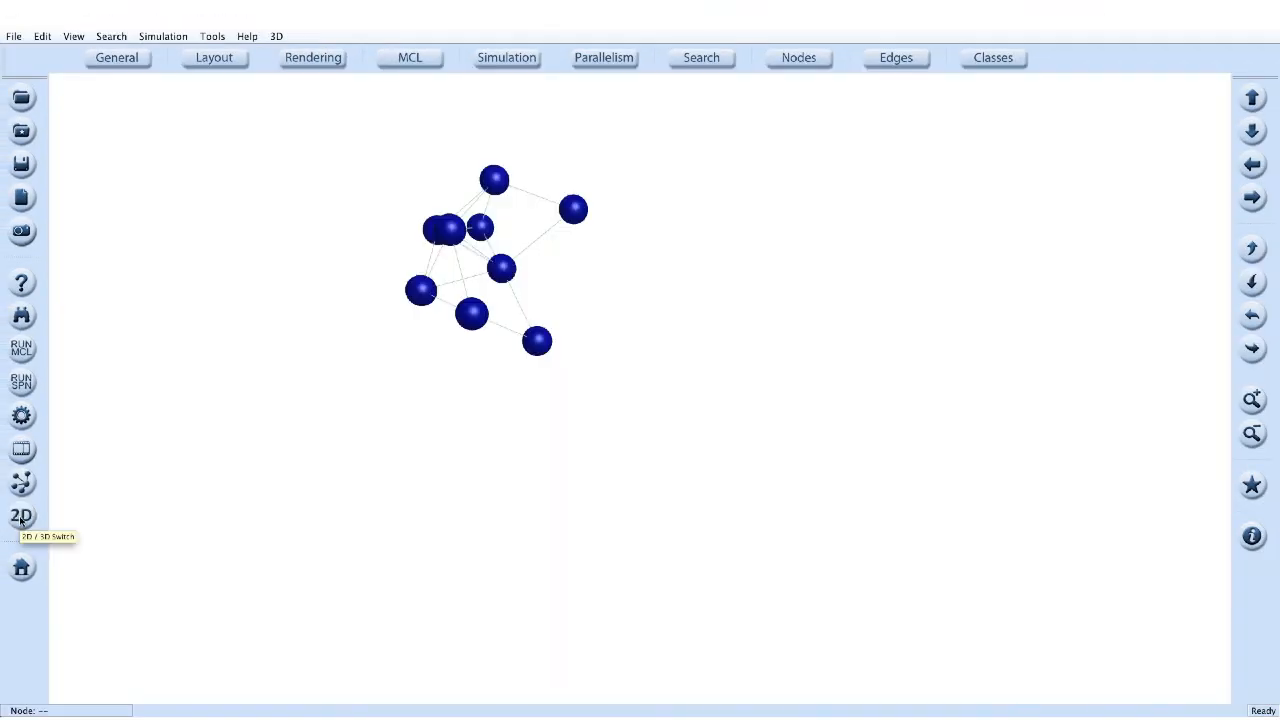
pyautogui.click(20, 516)
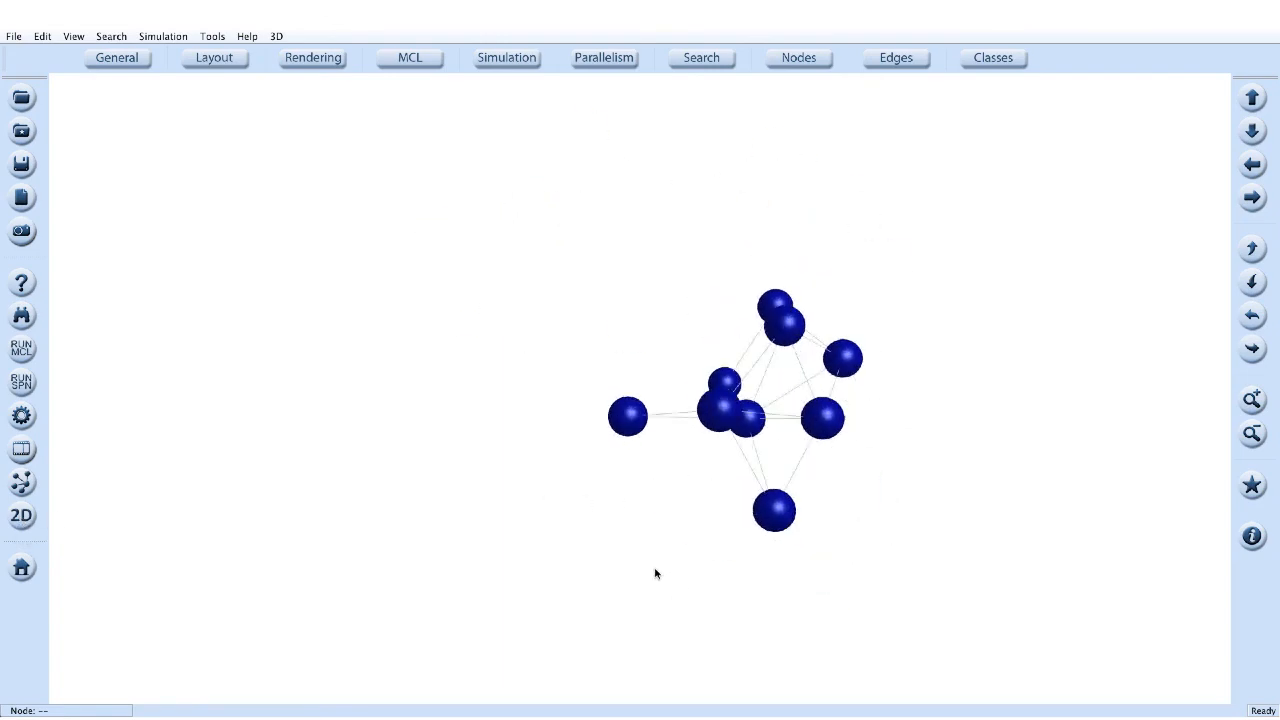